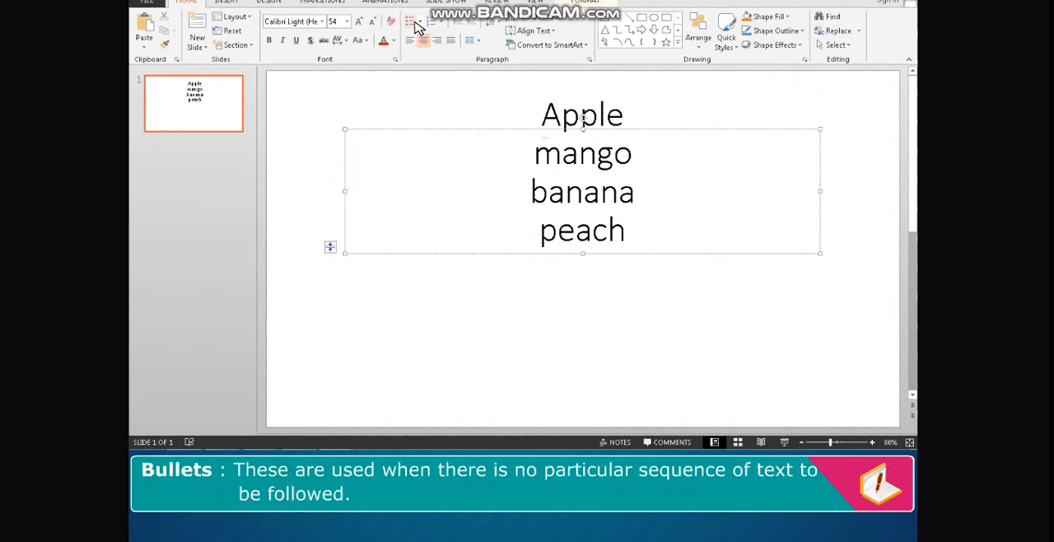
Apply hollow square bullets to the four fruit names.
left_click(416, 21)
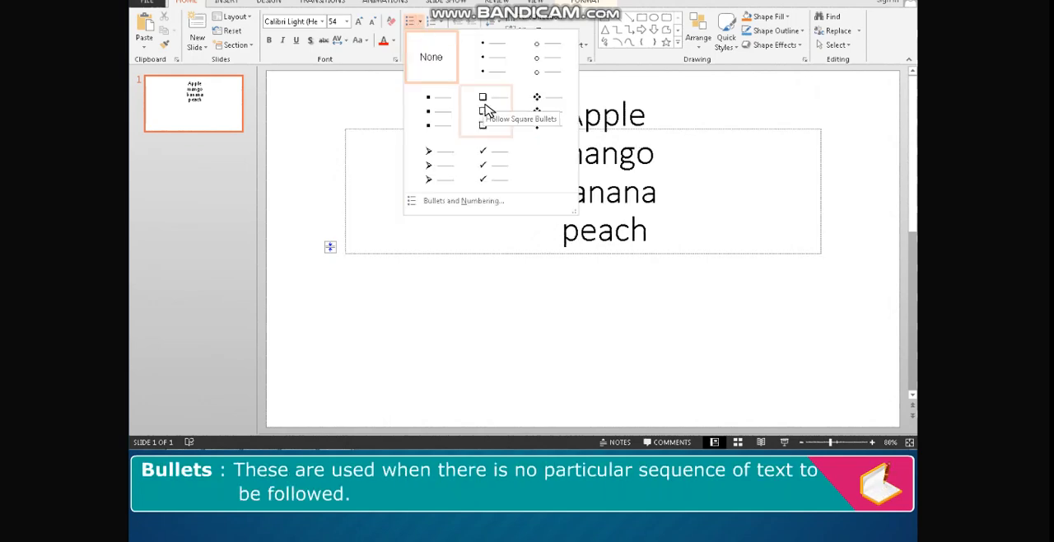
left_click(483, 110)
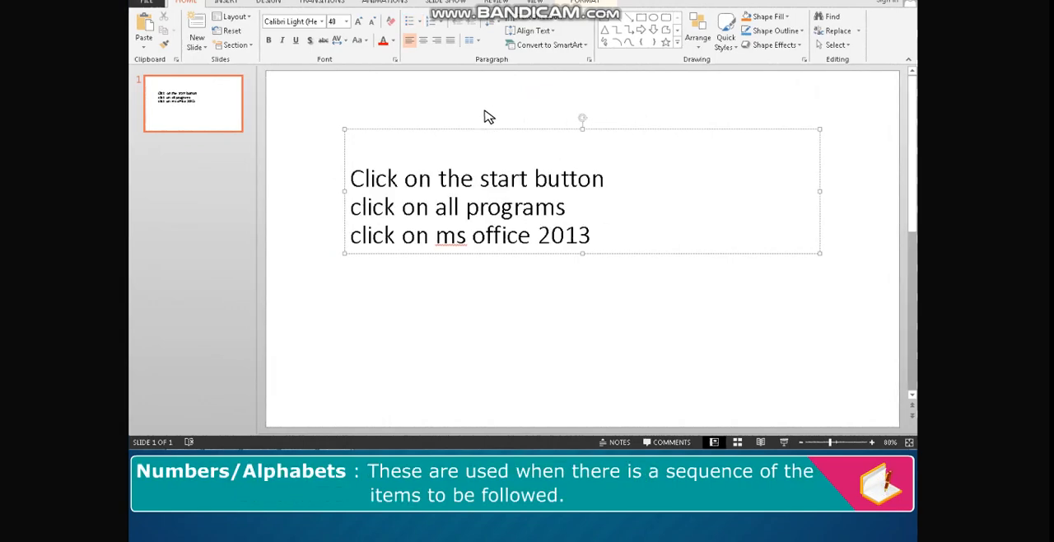
Select all three step lines and preview 1. 2. 3. numbering on them.
key("ctrl+a")
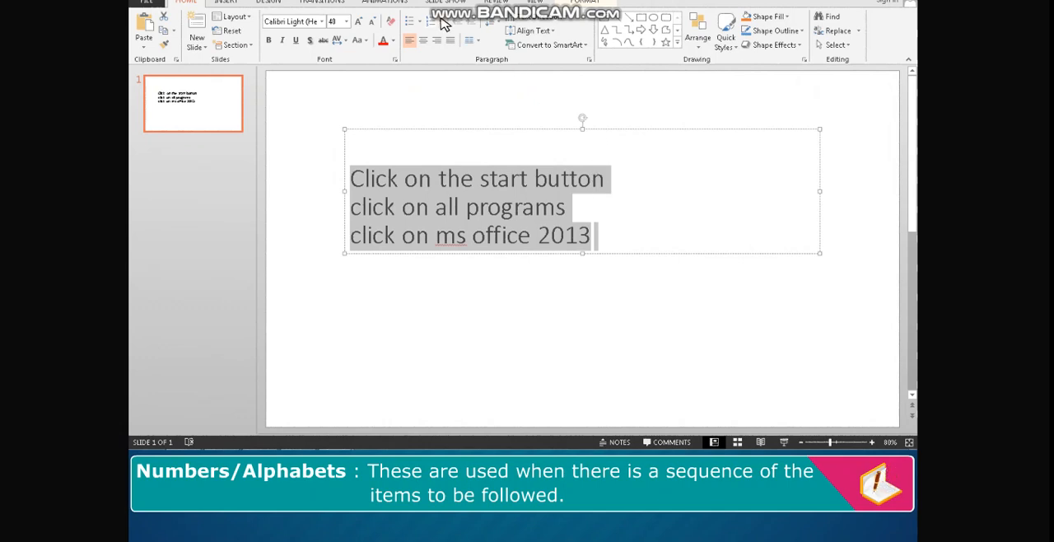
left_click(434, 20)
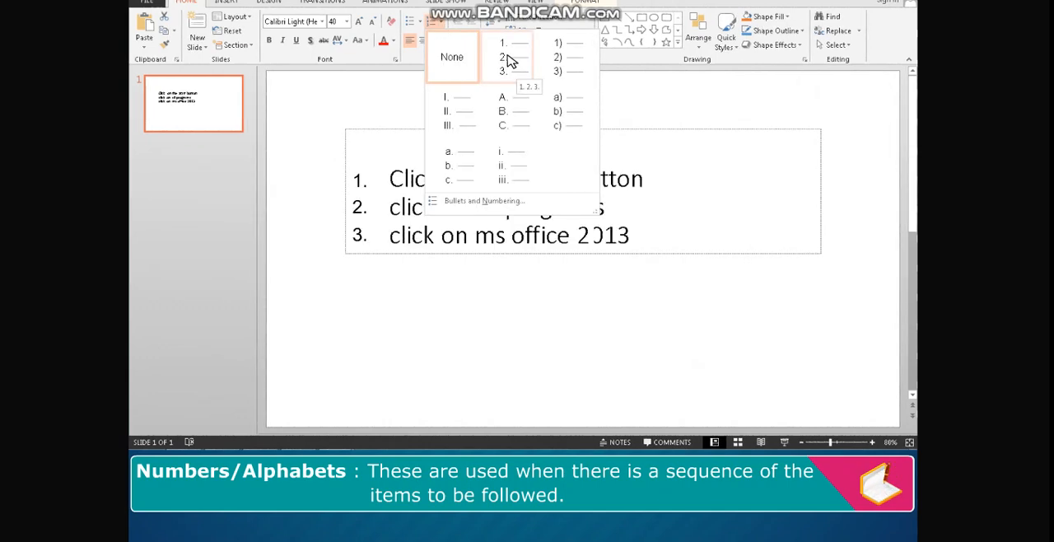